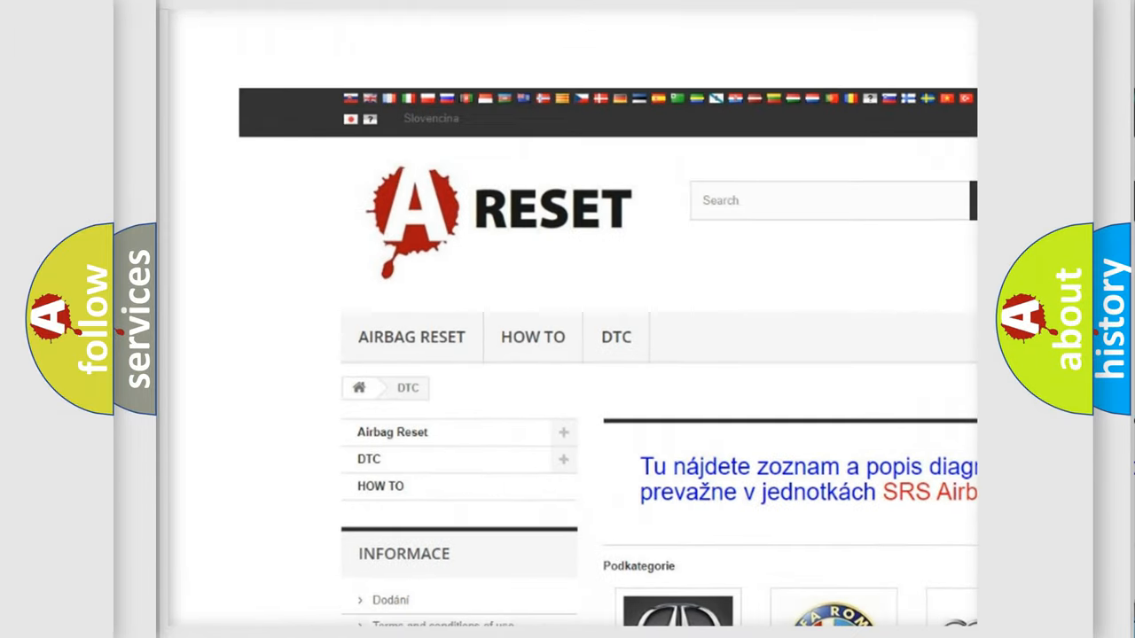
- Scroll through the Lincoln diagnostic trouble code list to locate U0418:68
scroll("down", 3)
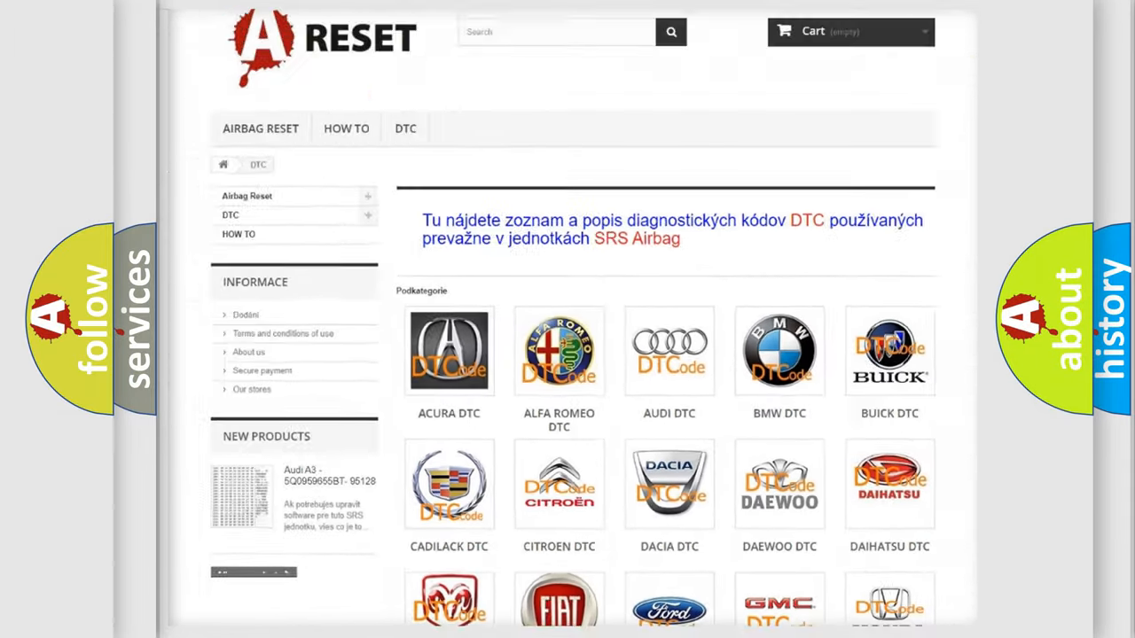
scroll("down", 3)
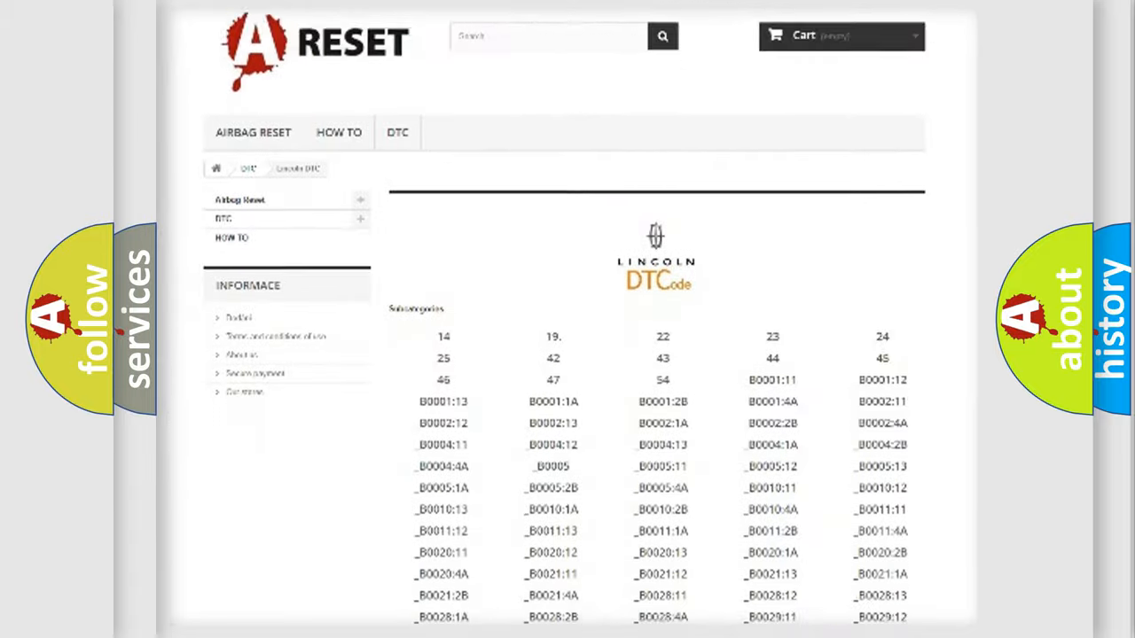
scroll("down", 3)
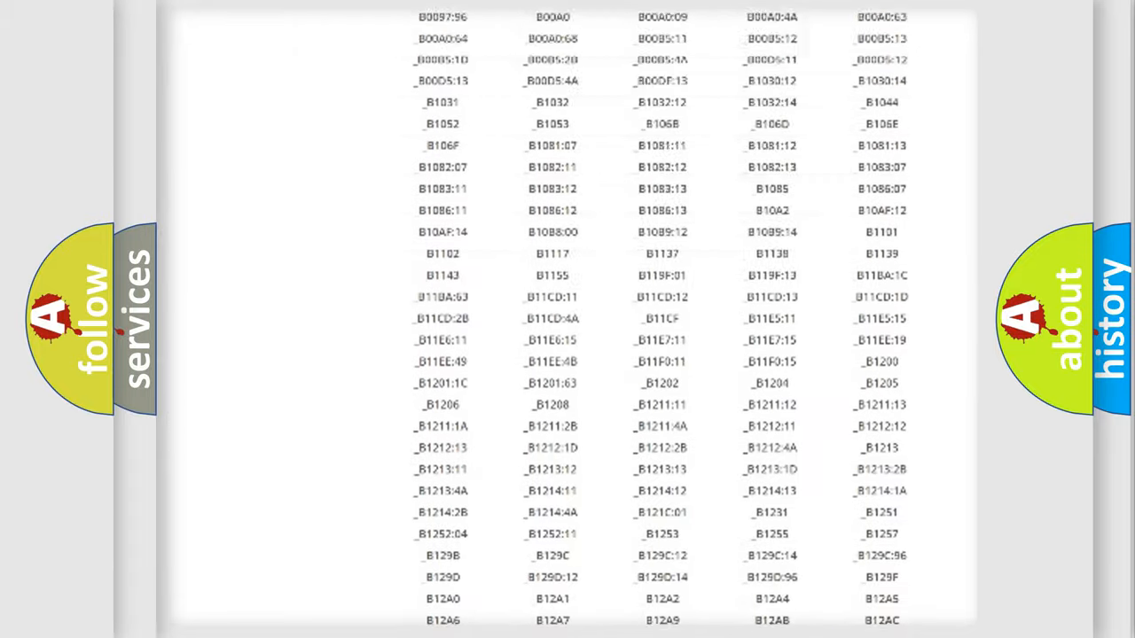
scroll("up", 3)
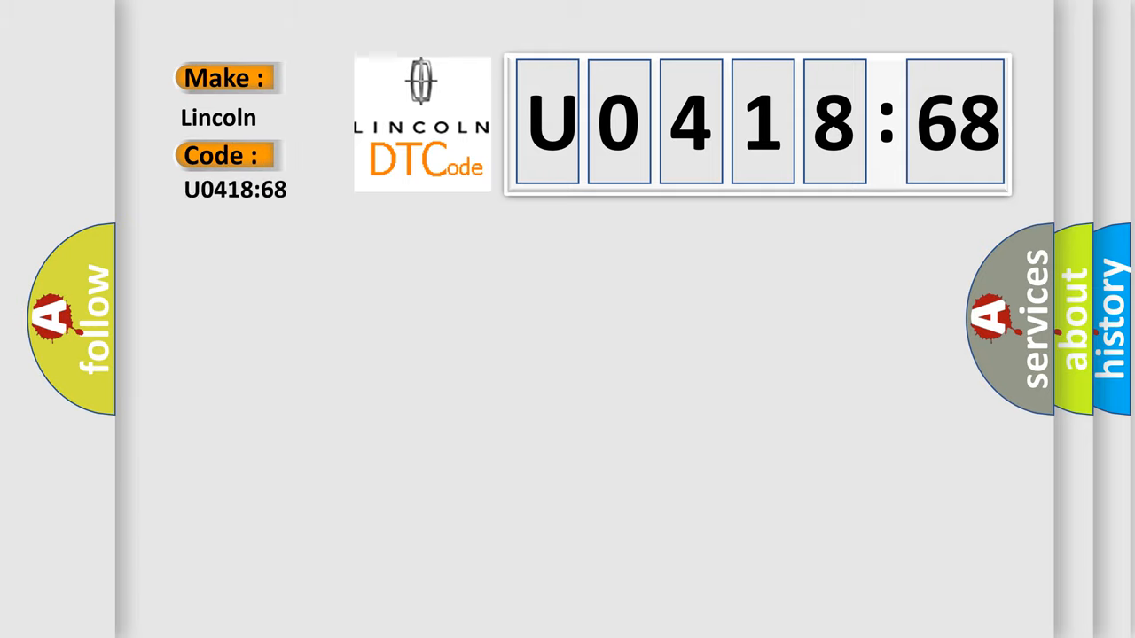
- Reveal the U0418:68 definition: Invalid Data Received From Brake System Control Module, Event Information
left_click(754, 124)
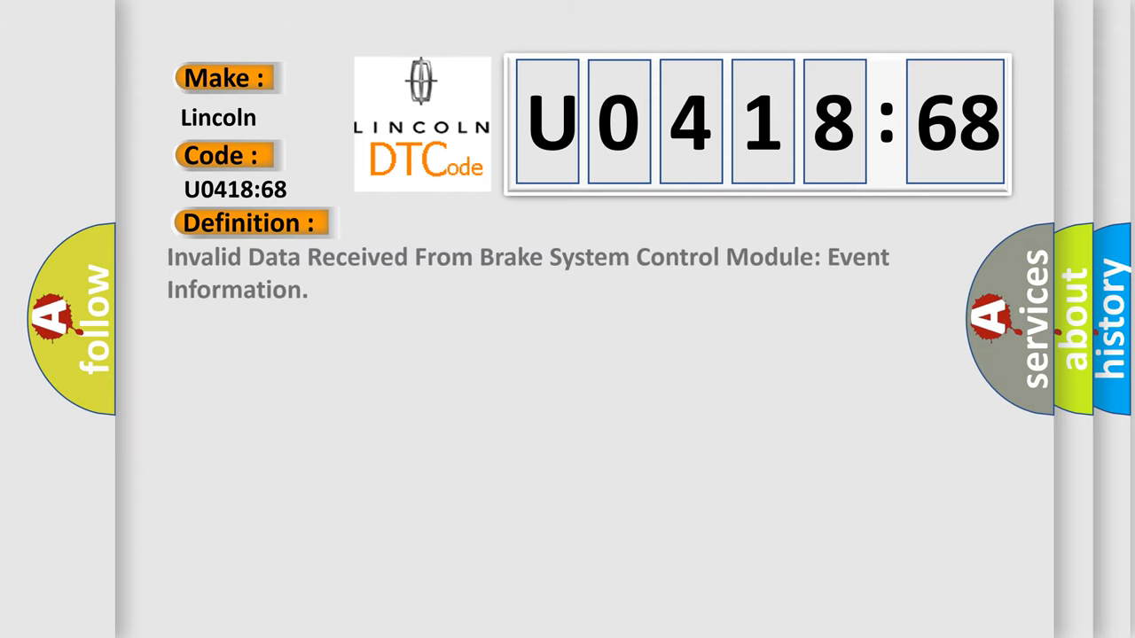